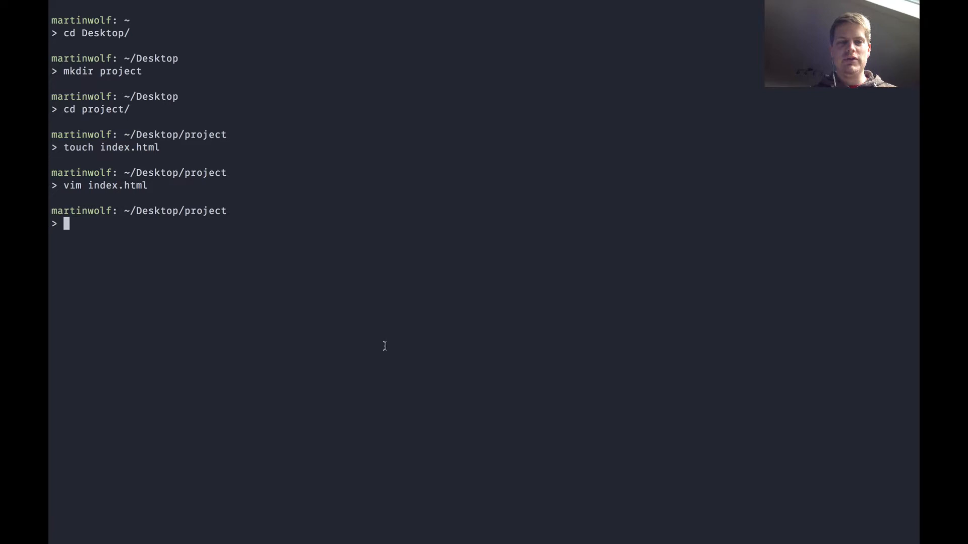
{"action": "mouse_move", "coordinate": [250, 392]}
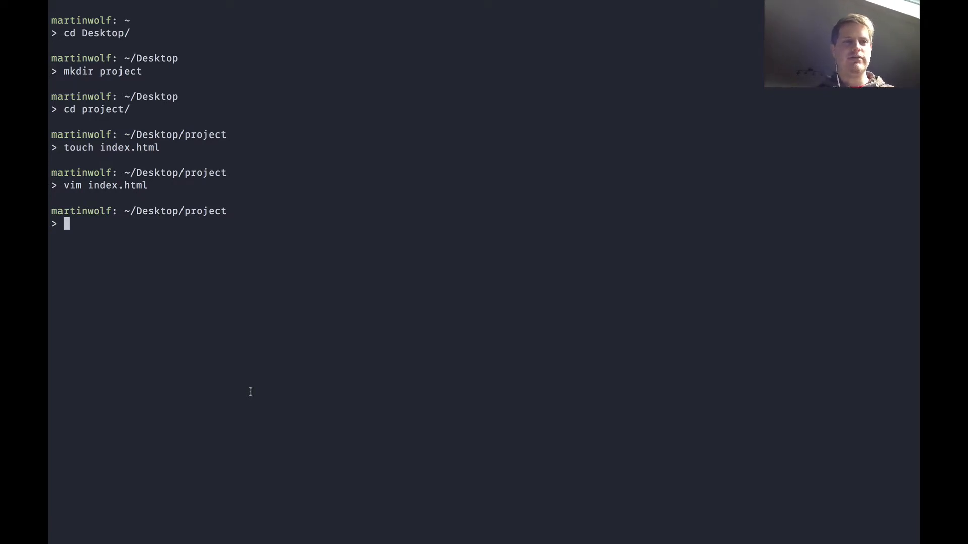
Step: Clear the terminal, launch the German vimtutor, and quit it with :q
{"action": "type", "text": "clear"}
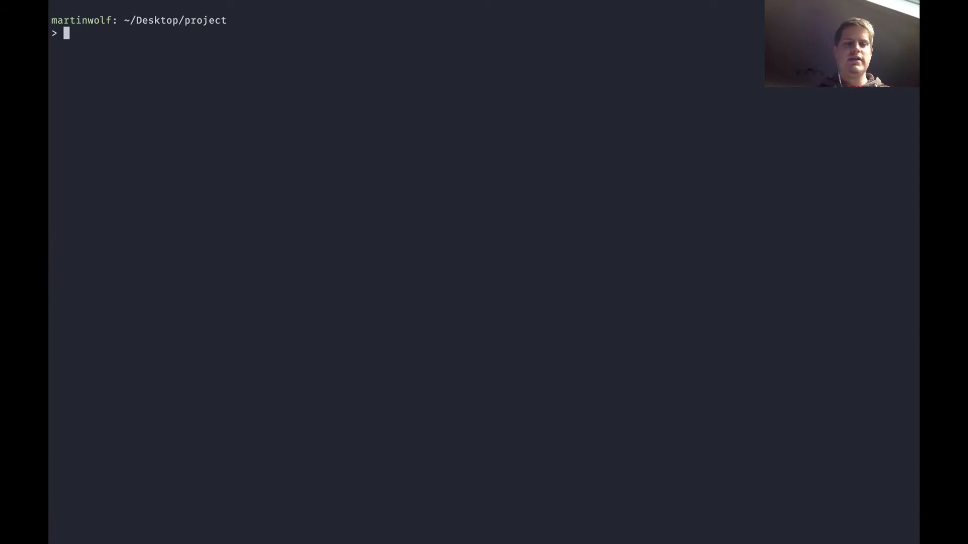
{"action": "type", "text": "vimtutor"}
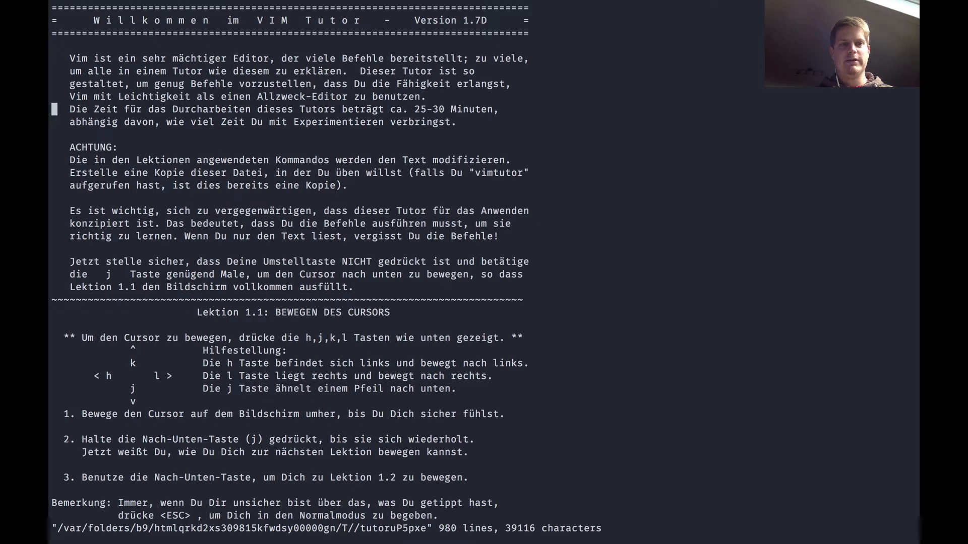
{"action": "type", "text": ":q"}
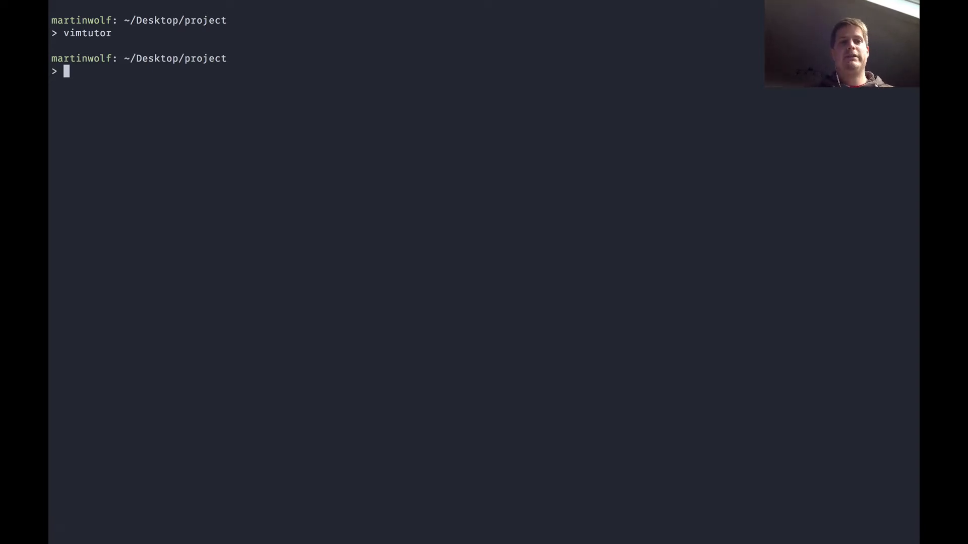
Step: Run 'vim index.html' to load the HTML page with head, headings and article
{"action": "type", "text": "vi"}
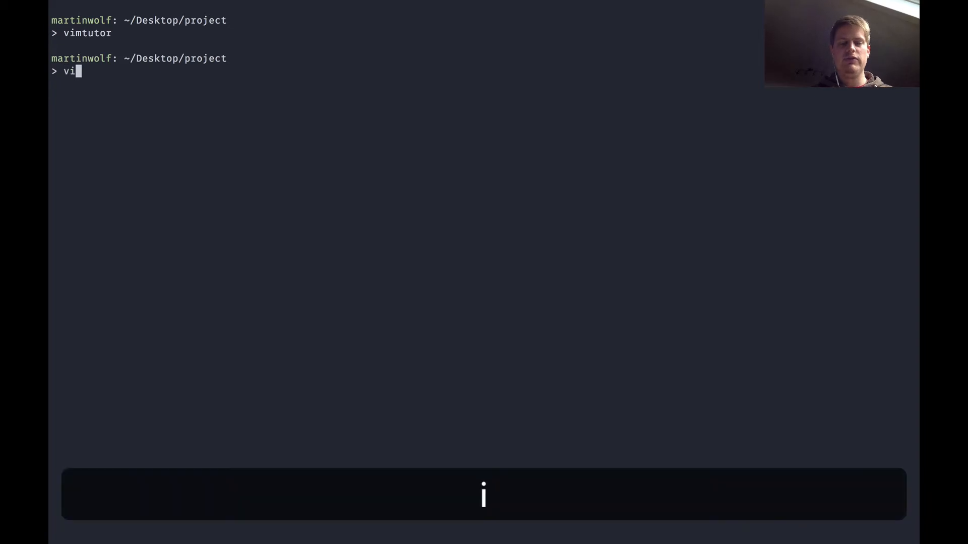
{"action": "type", "text": "m"}
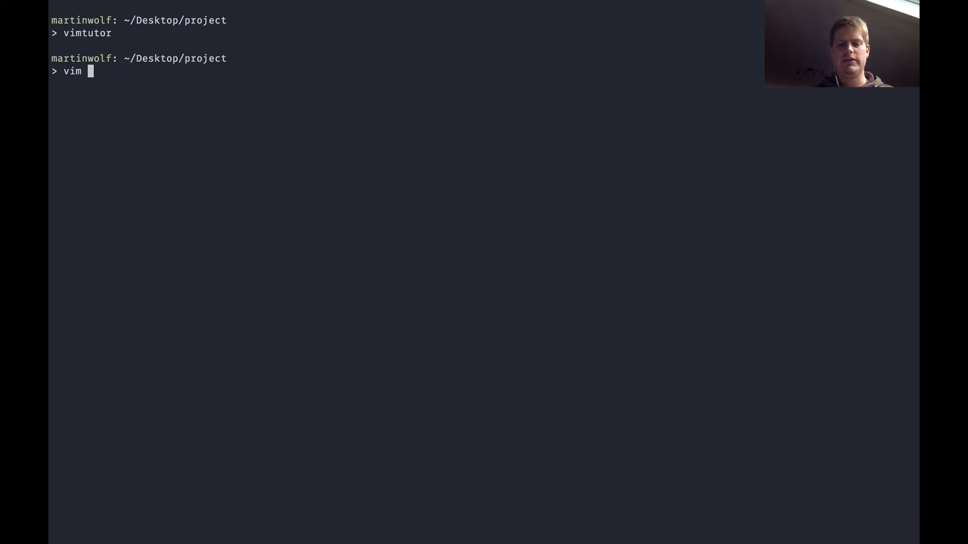
{"action": "type", "text": "index.htm"}
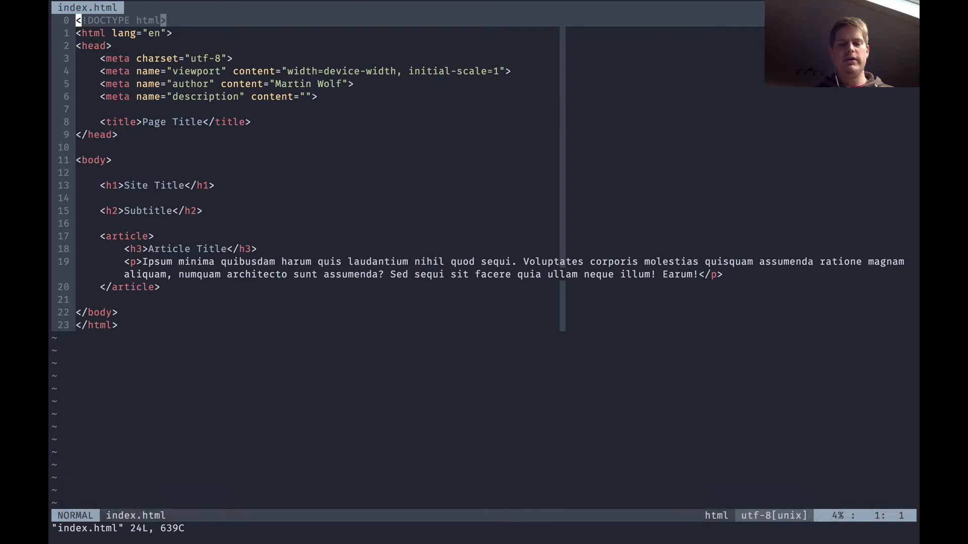
Step: Move with k and j to line 15 below Site Title and enter Insert mode
{"action": "key", "text": "k"}
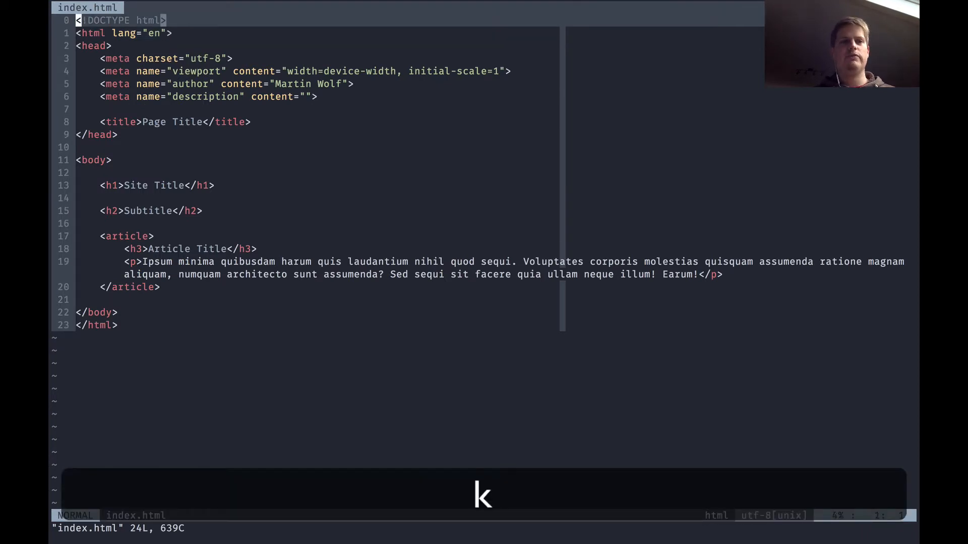
{"action": "key", "text": "k"}
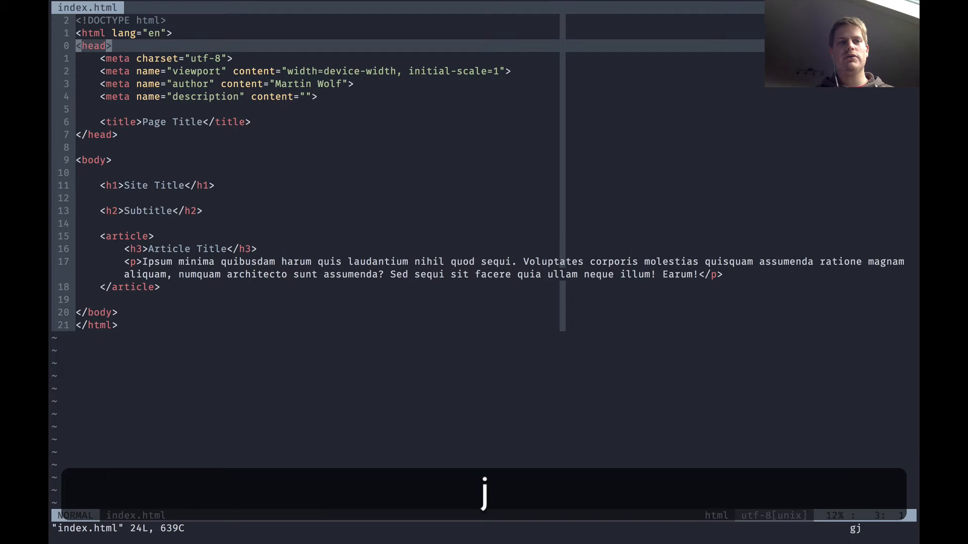
{"action": "key", "text": "j"}
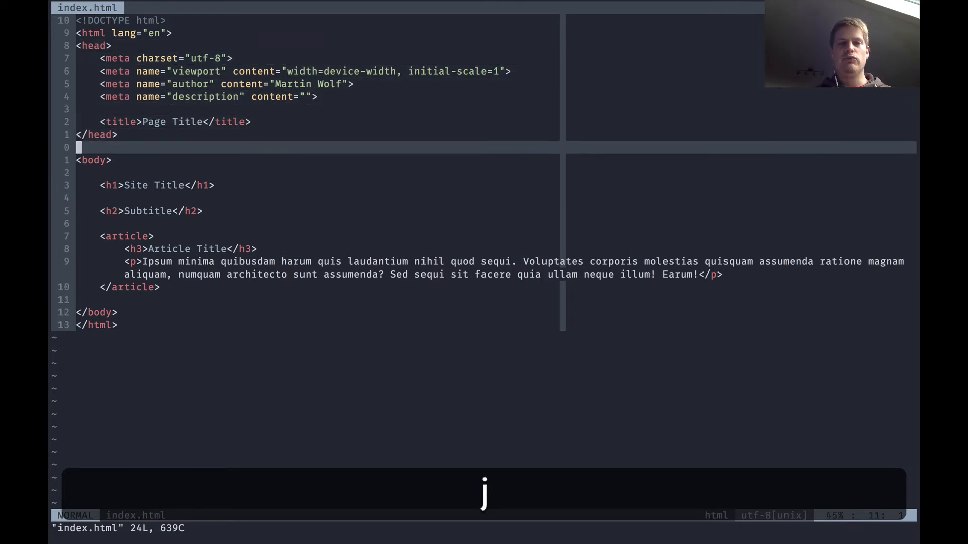
{"action": "key", "text": "k"}
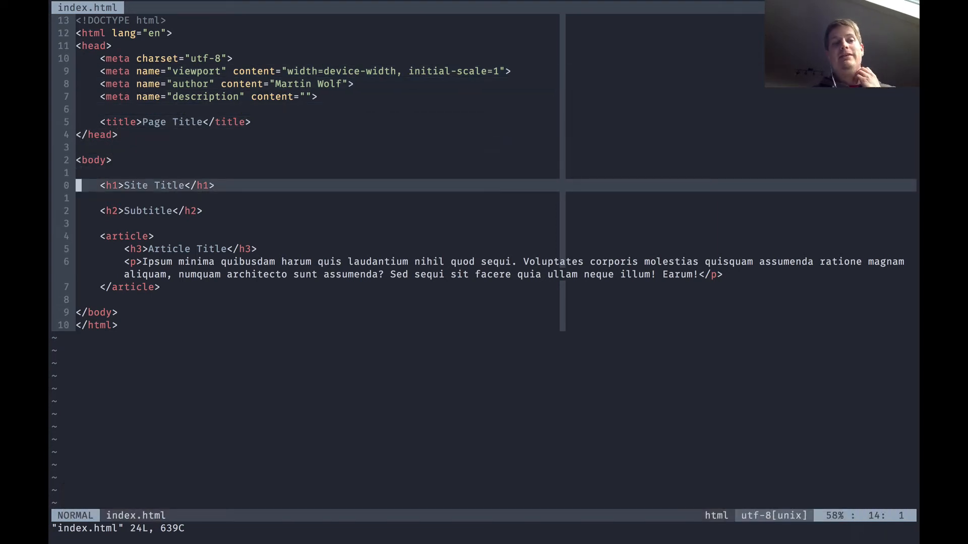
{"action": "key", "text": "j"}
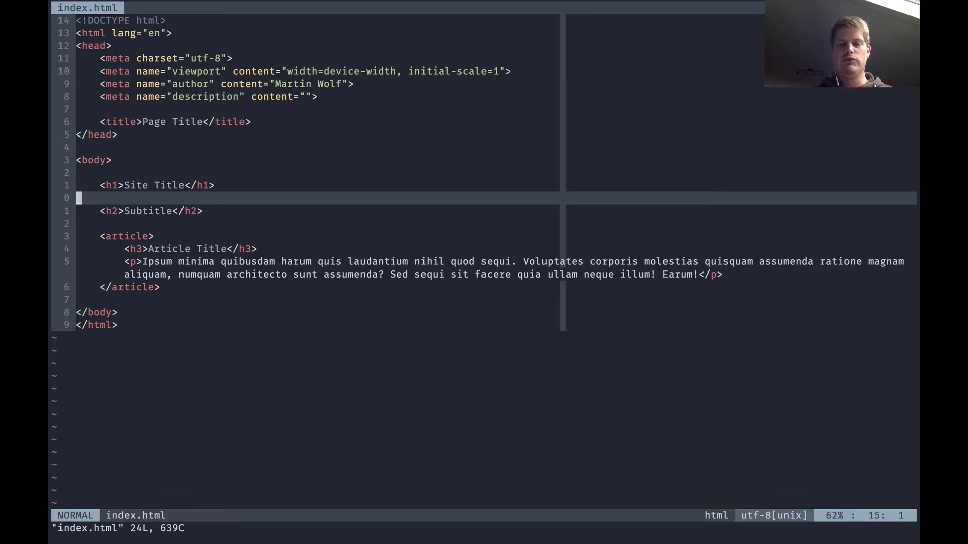
{"action": "key", "text": "i"}
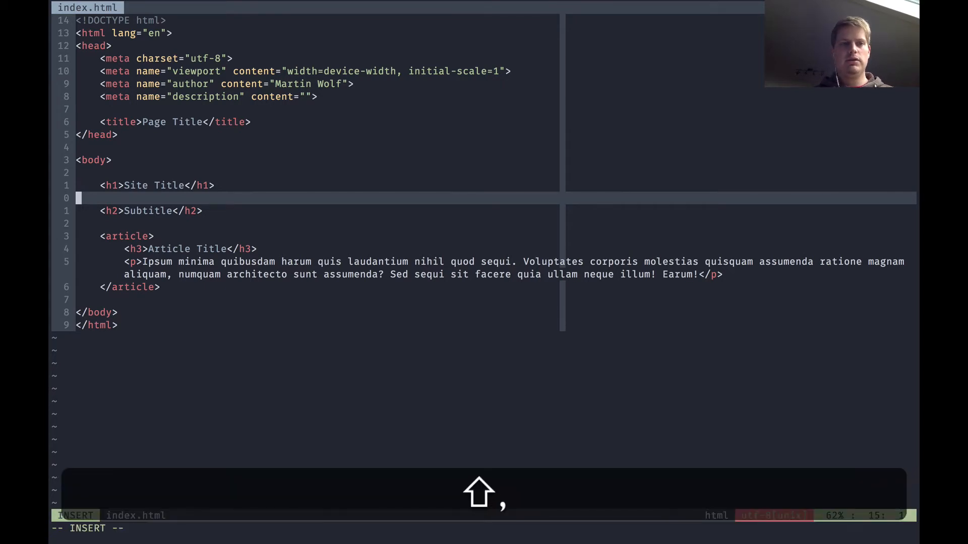
Step: Type '<p>Lorem ipsum</p>' on the blank line and return to Normal mode
{"action": "type", "text": "<p>"}
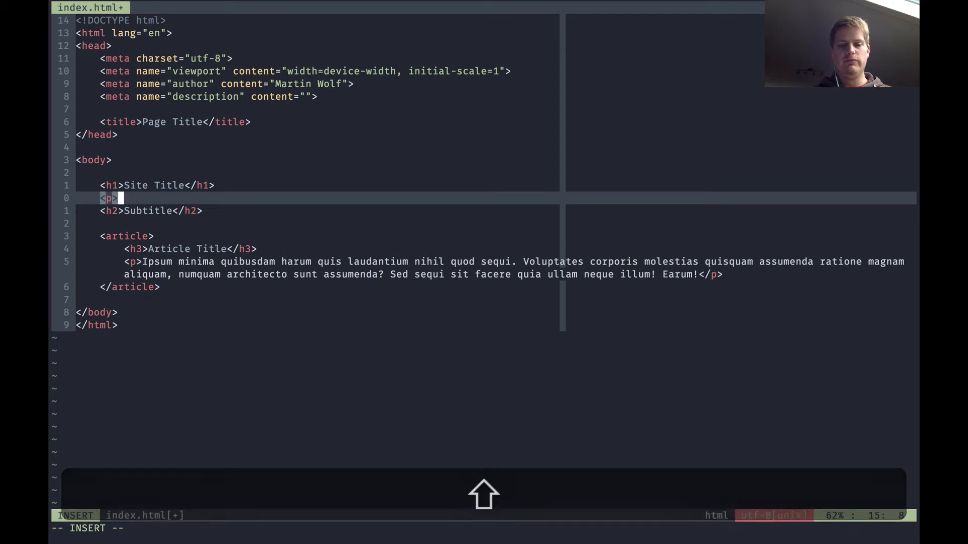
{"action": "type", "text": "Lorem"}
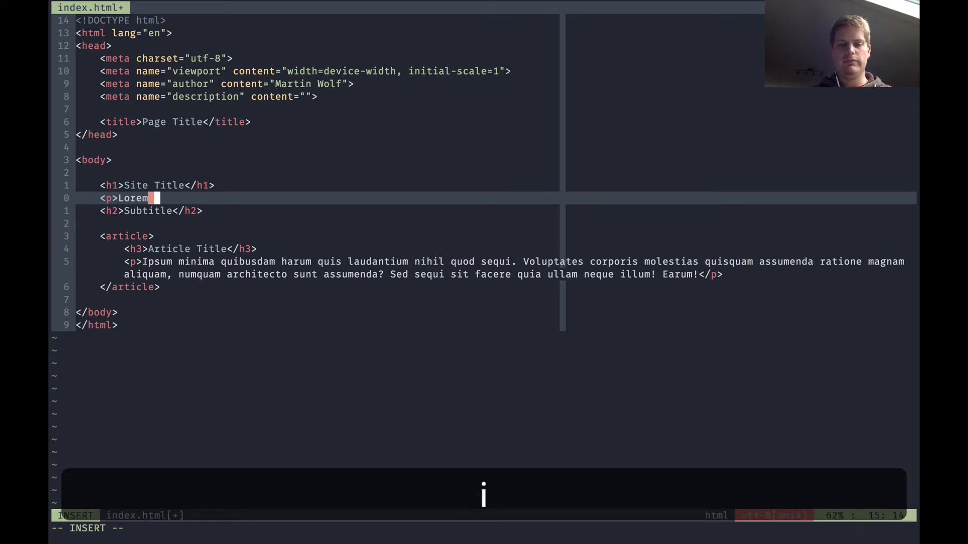
{"action": "type", "text": "ipsum</p>"}
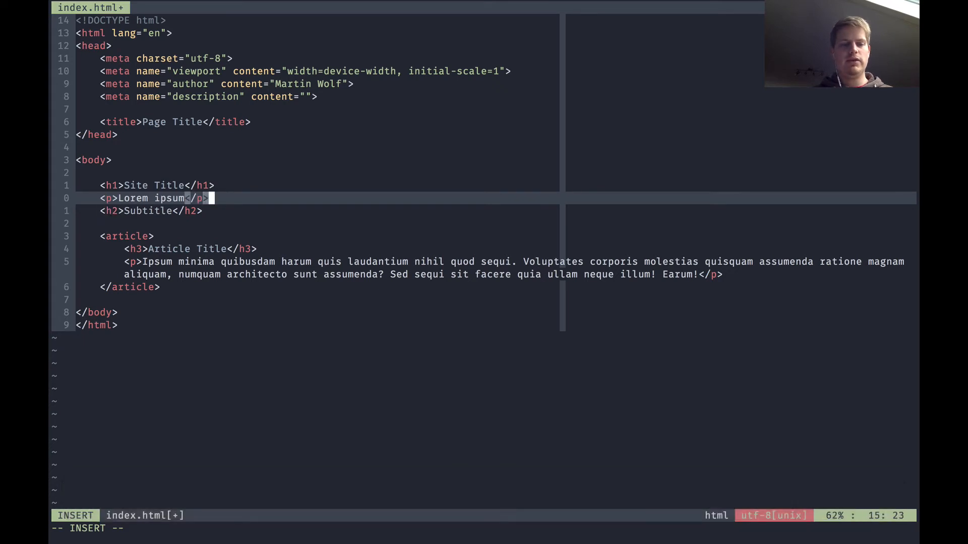
{"action": "key", "text": "Escape"}
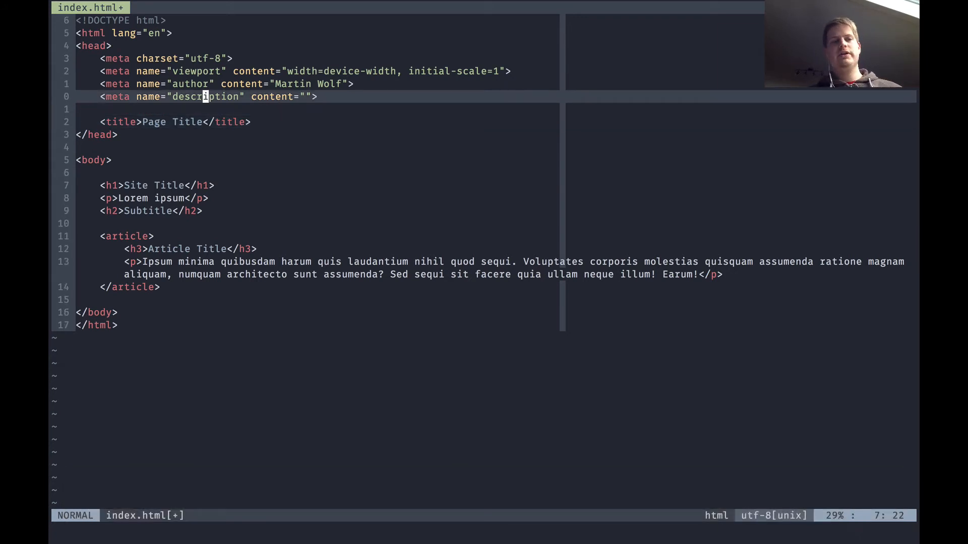
Step: Select 'minima quibusdam' in the article paragraph and delete it
{"action": "key", "text": "j"}
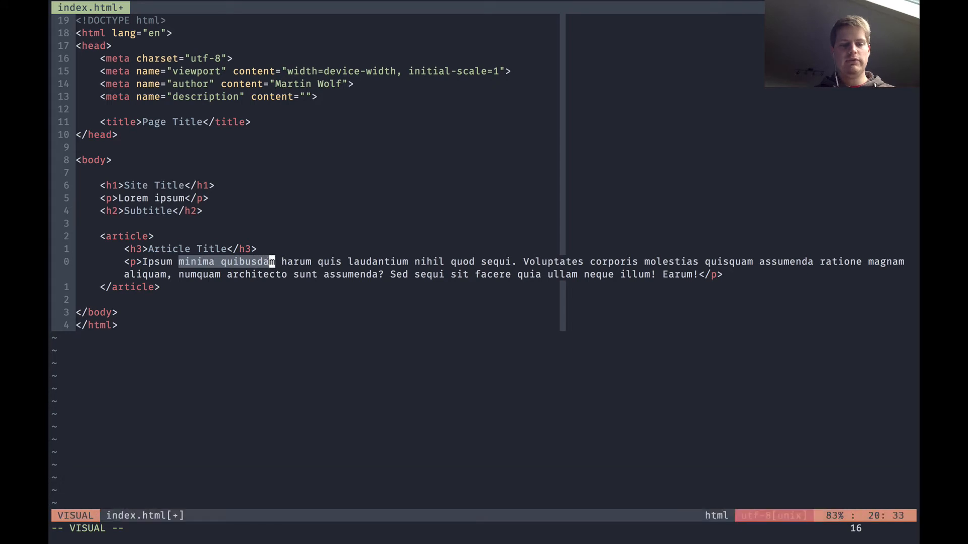
{"action": "key", "text": "d"}
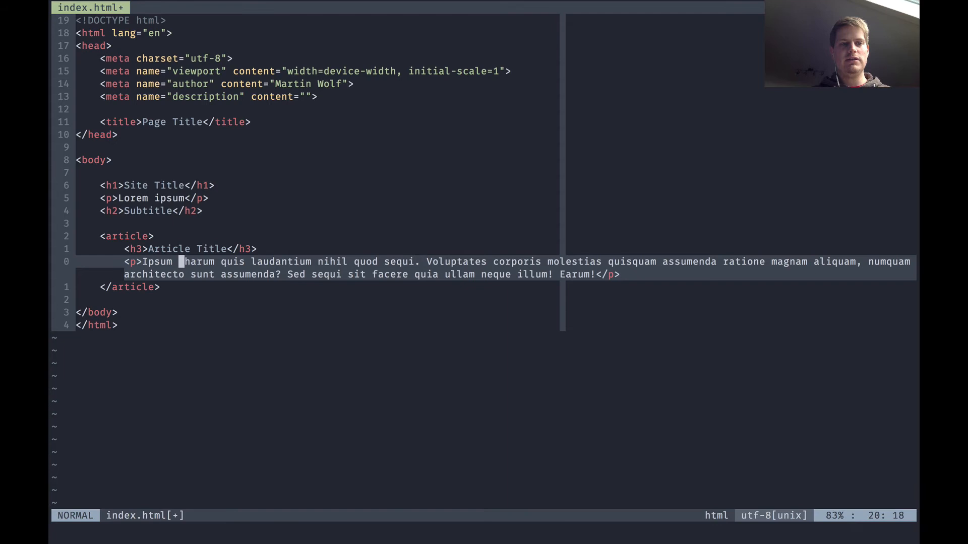
{"action": "key", "text": "h"}
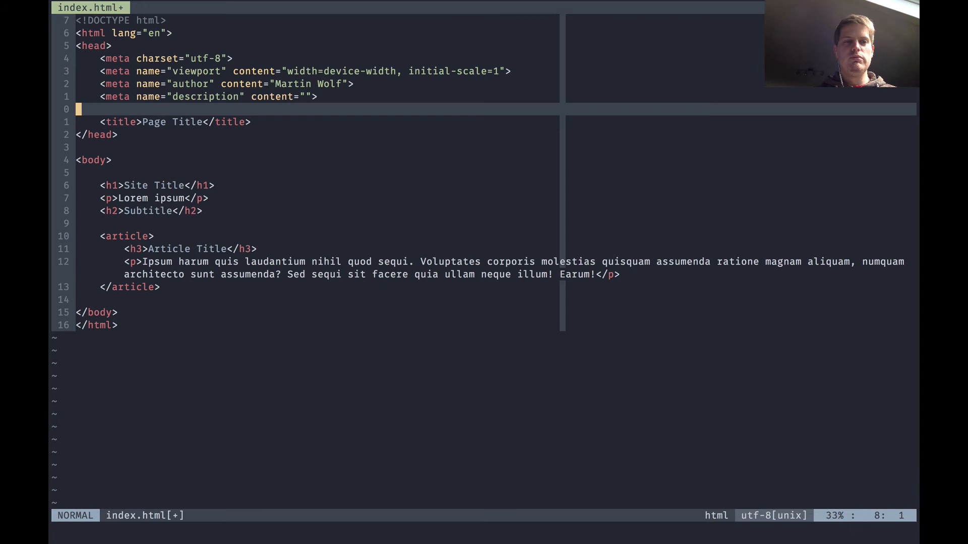
Step: Move up with k from the blank head line to the <head> tag
{"action": "key", "text": "k"}
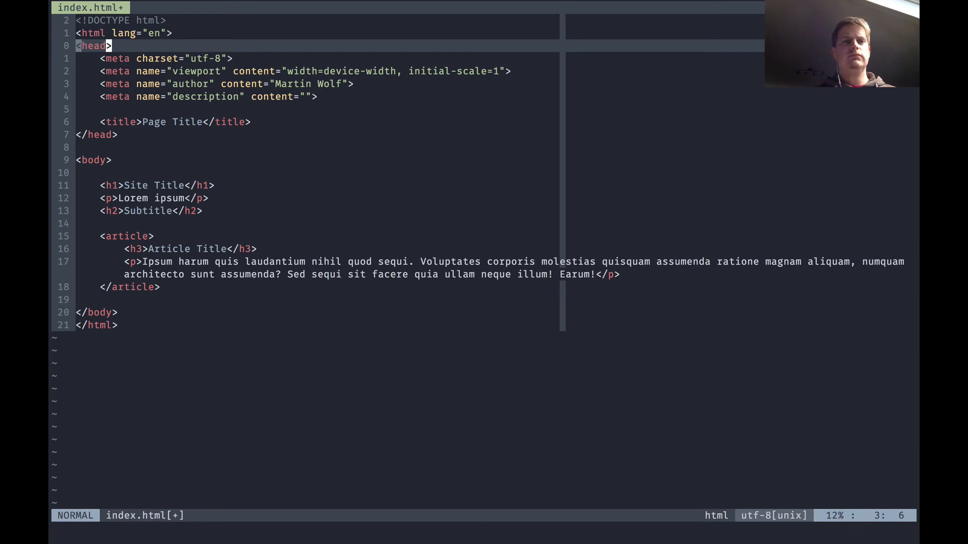
Step: Jump to the top, move along the charset meta line, then to the blank line before the title
{"action": "key", "text": "j"}
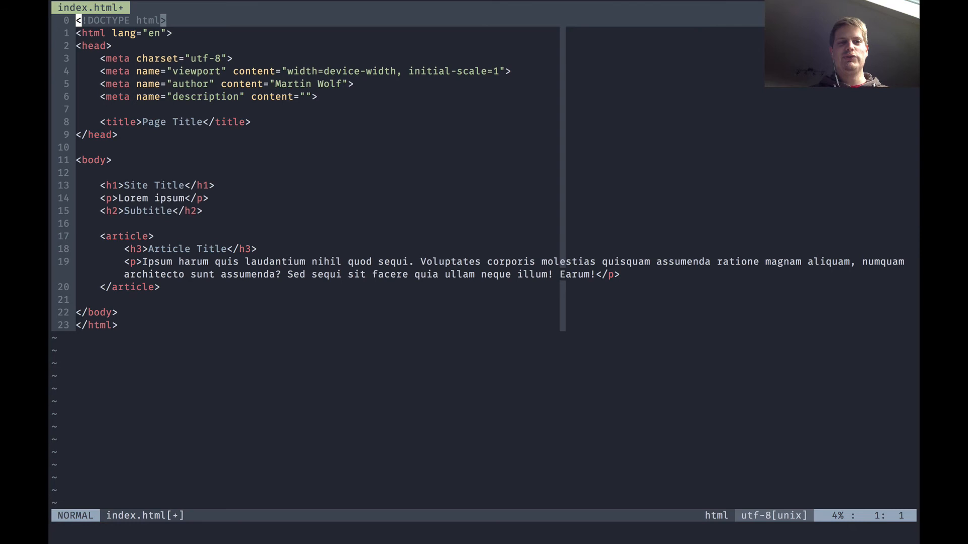
{"action": "key", "text": "k"}
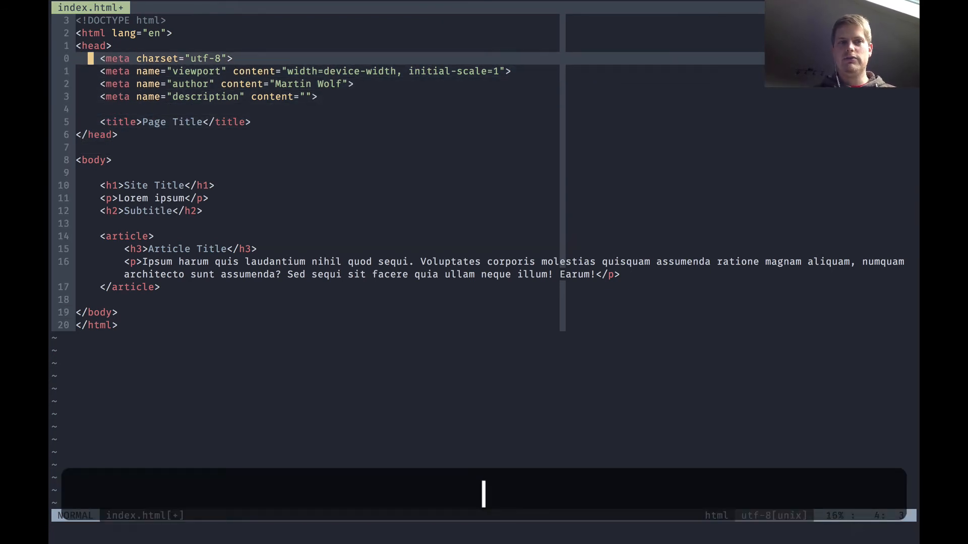
{"action": "key", "text": "w"}
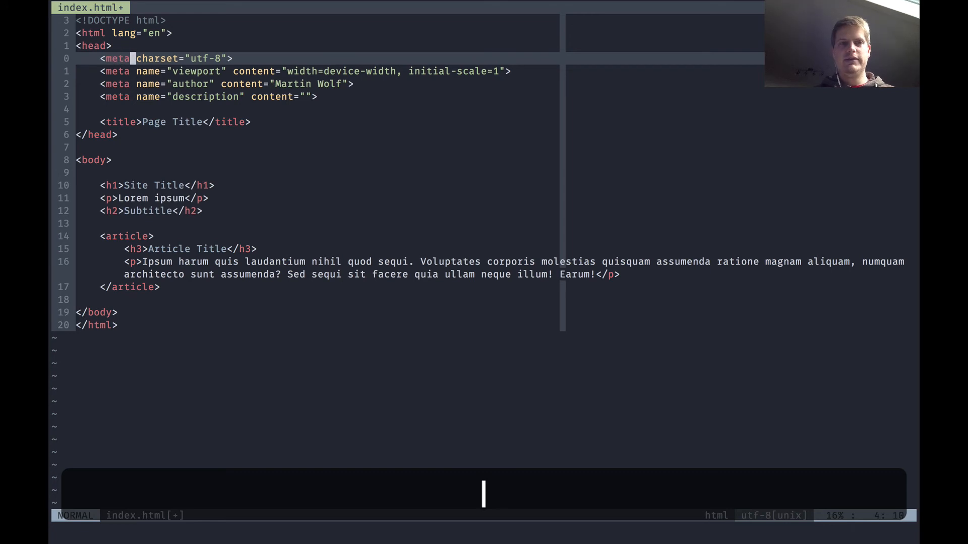
{"action": "key", "text": "k"}
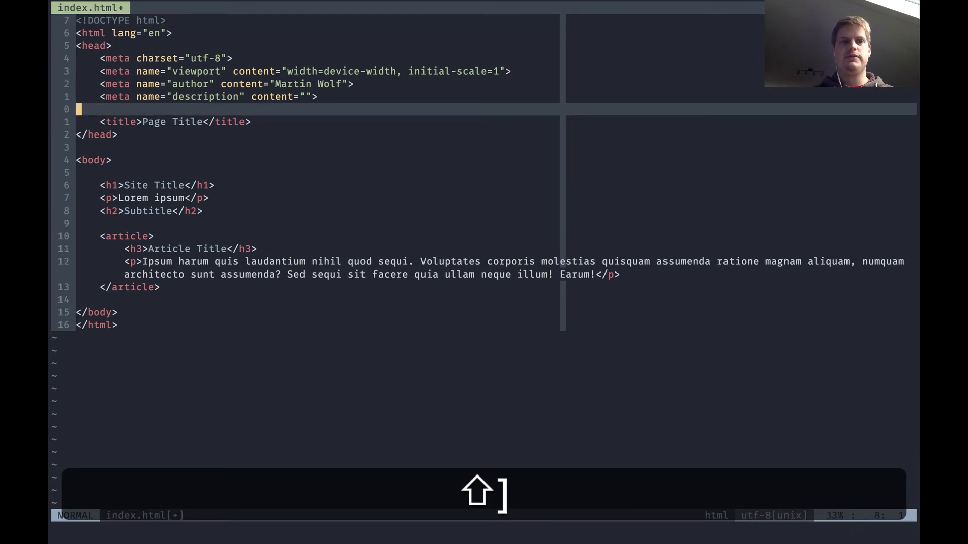
Step: Jump to the last line with G, back to the top with gg, then below <body>
{"action": "key", "text": "j"}
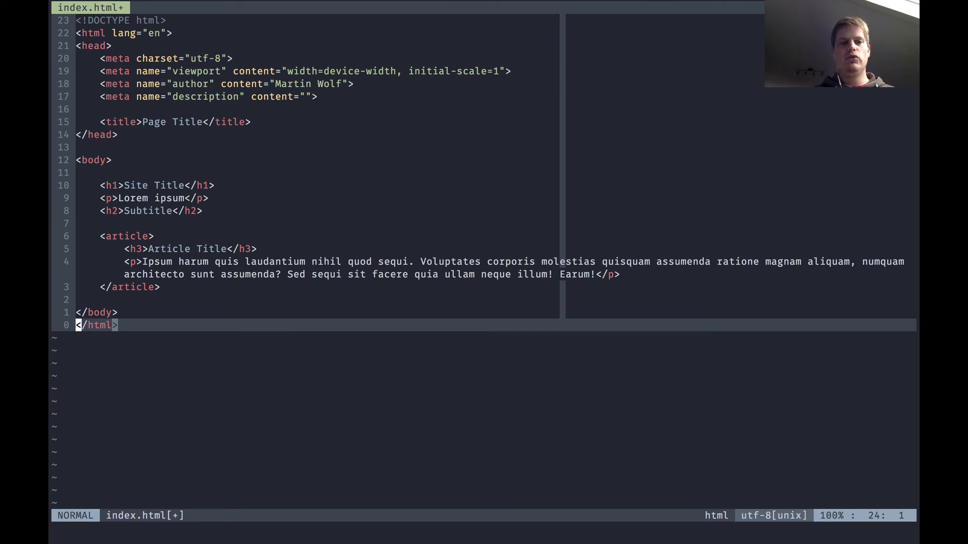
{"action": "key", "text": "g"}
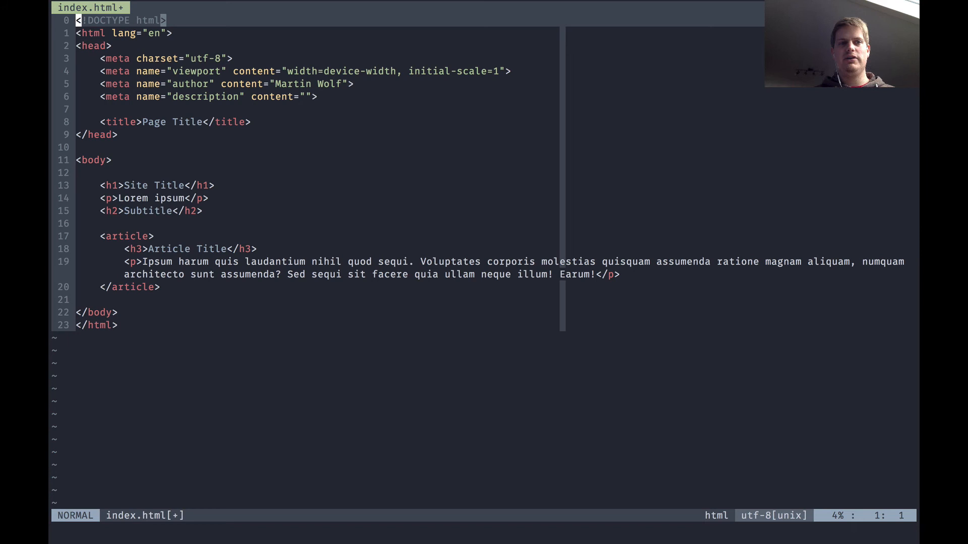
{"action": "key", "text": "k"}
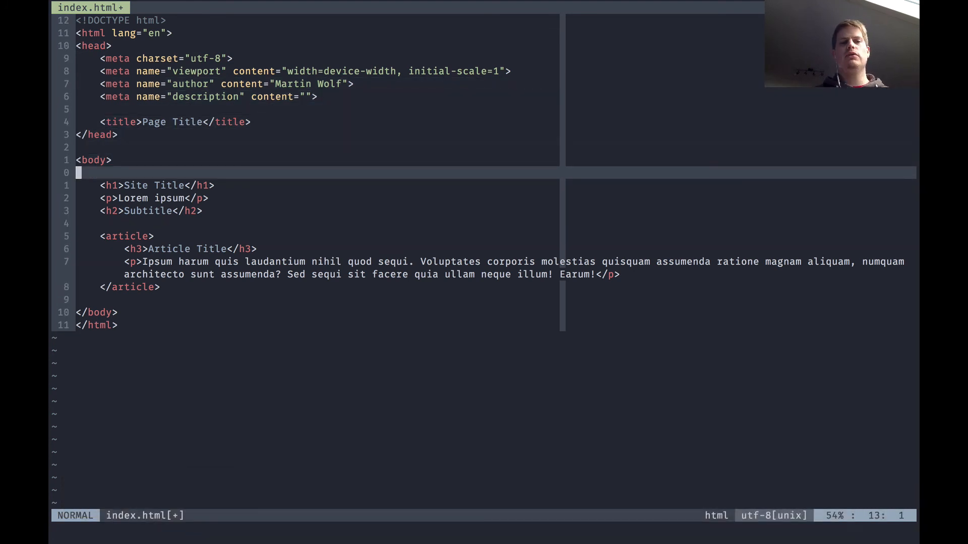
Step: Climb past the closing head tag to <html>, then hop word by word onto <head>
{"action": "key", "text": "k"}
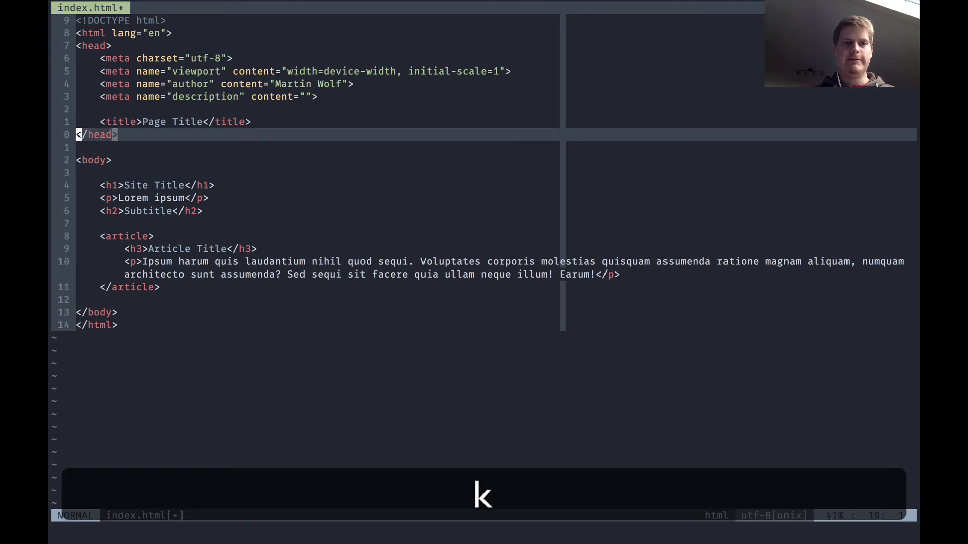
{"action": "key", "text": "k"}
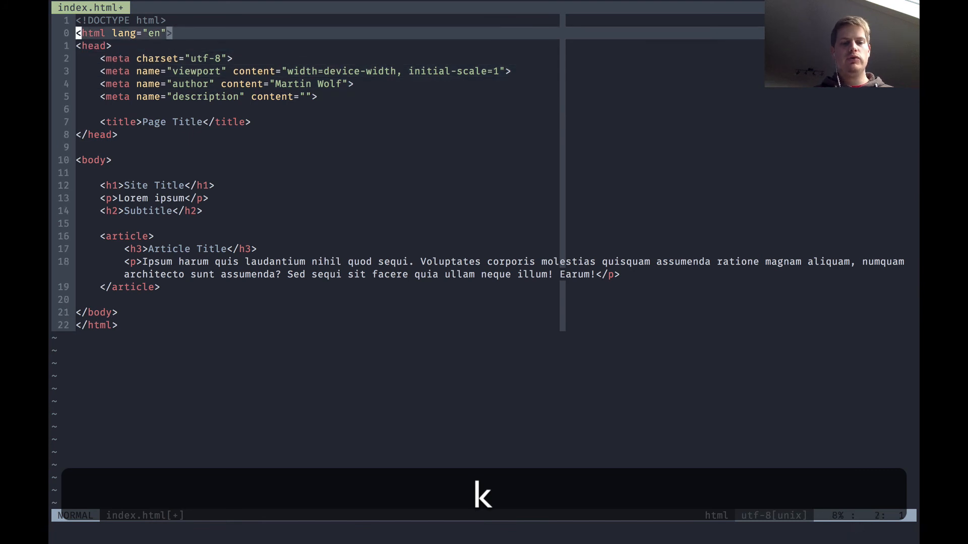
{"action": "key", "text": "w"}
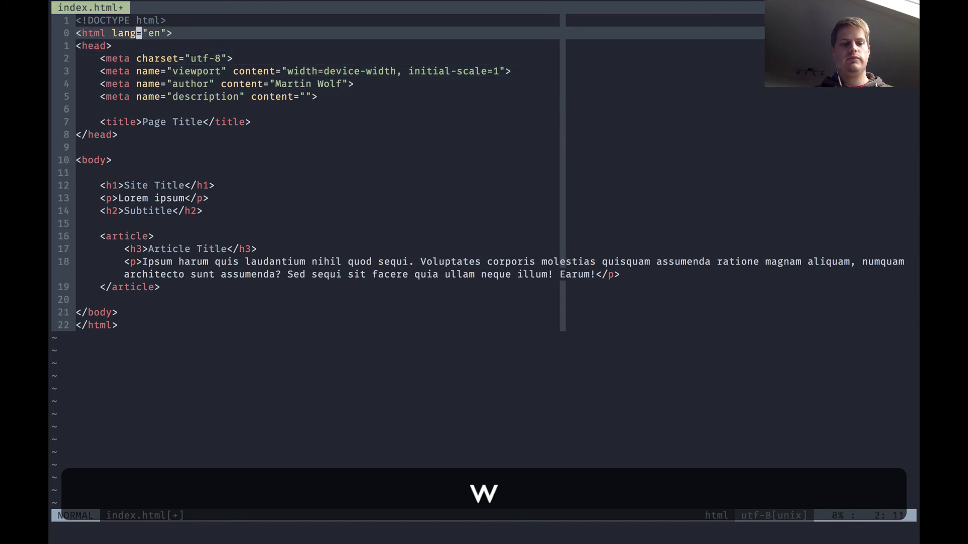
{"action": "key", "text": "j"}
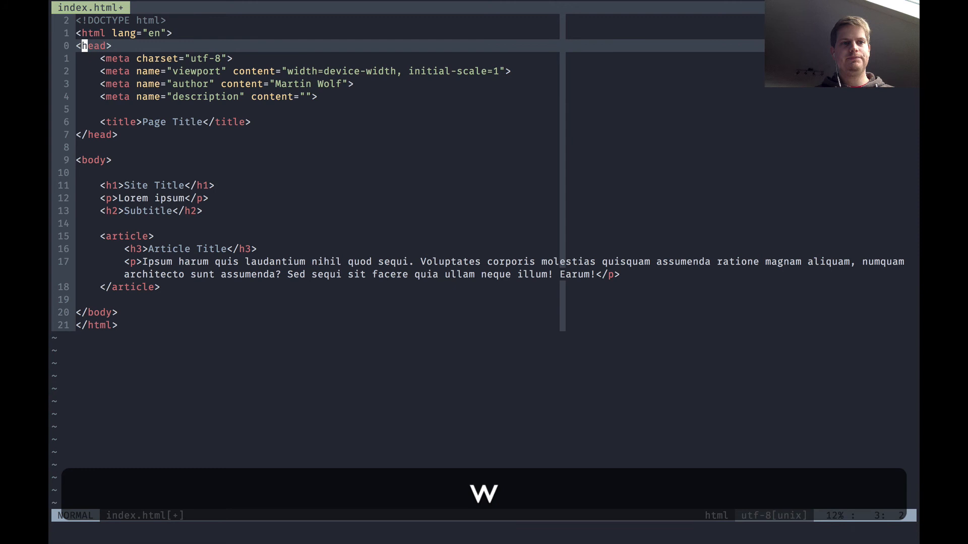
Step: Move through charset word ends, down to the title line, and back to author meta
{"action": "key", "text": "j"}
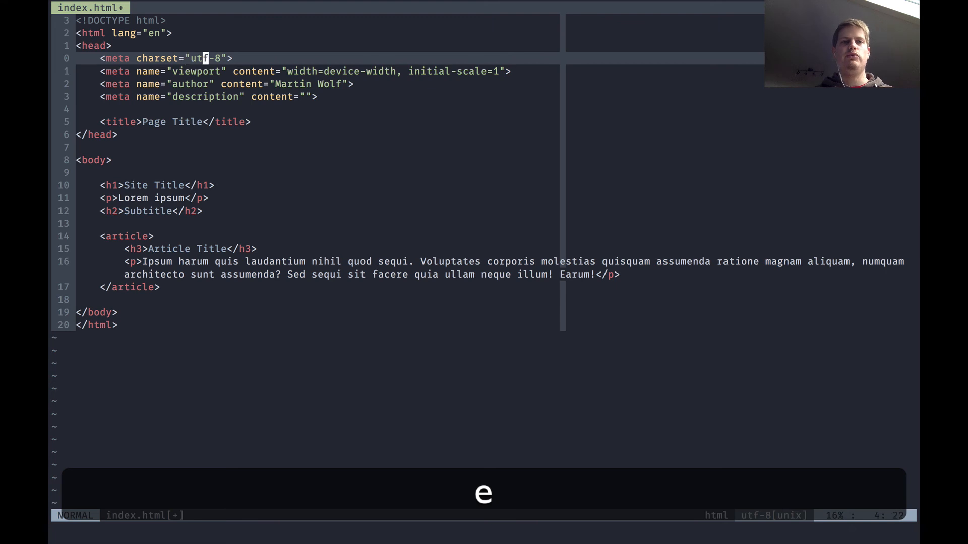
{"action": "key", "text": "j"}
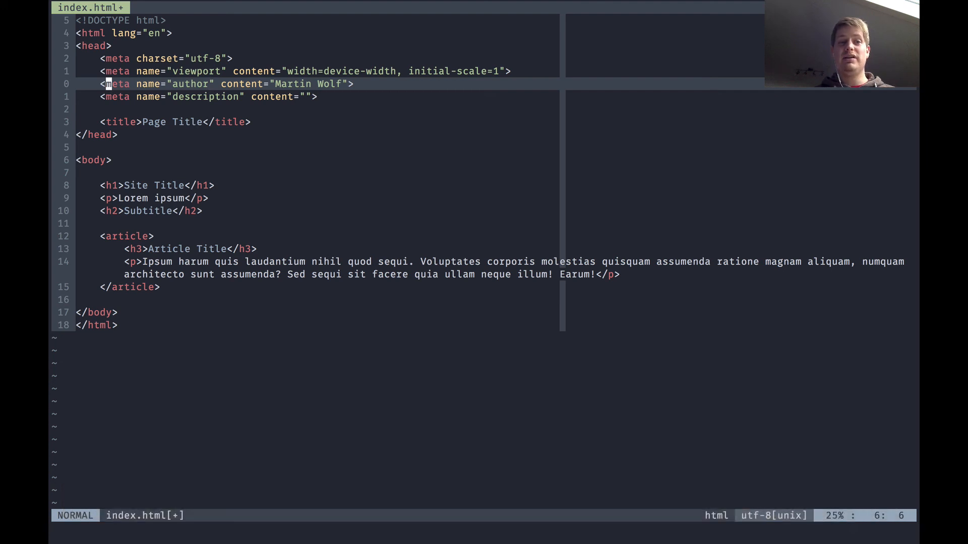
{"action": "key", "text": "j"}
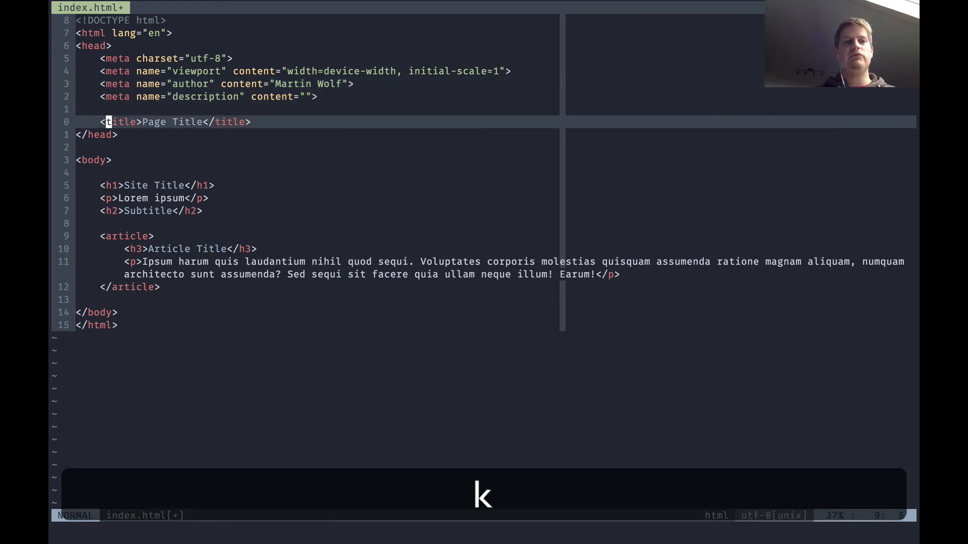
{"action": "key", "text": "k"}
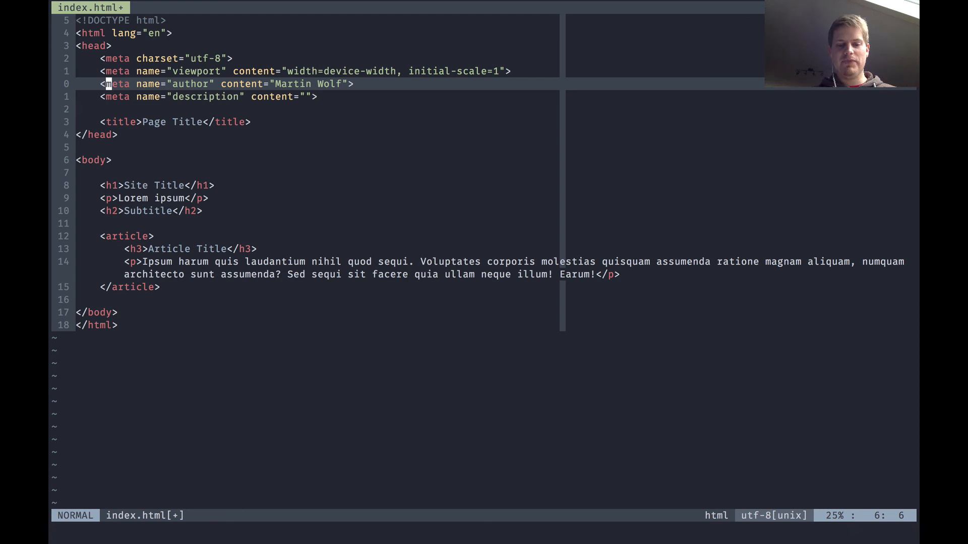
Step: Jump to the blank line before the title, then move up to the <head> line
{"action": "key", "text": "k"}
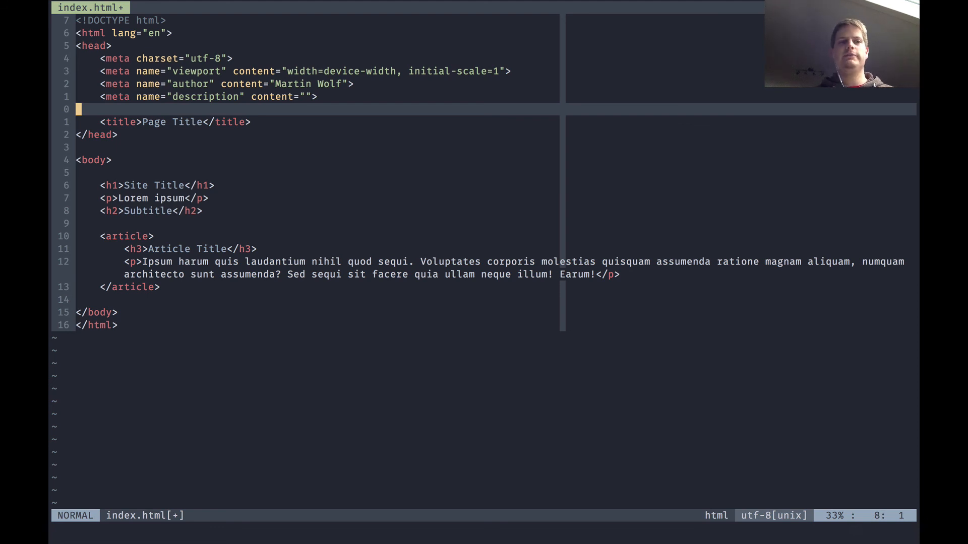
{"action": "key", "text": "k"}
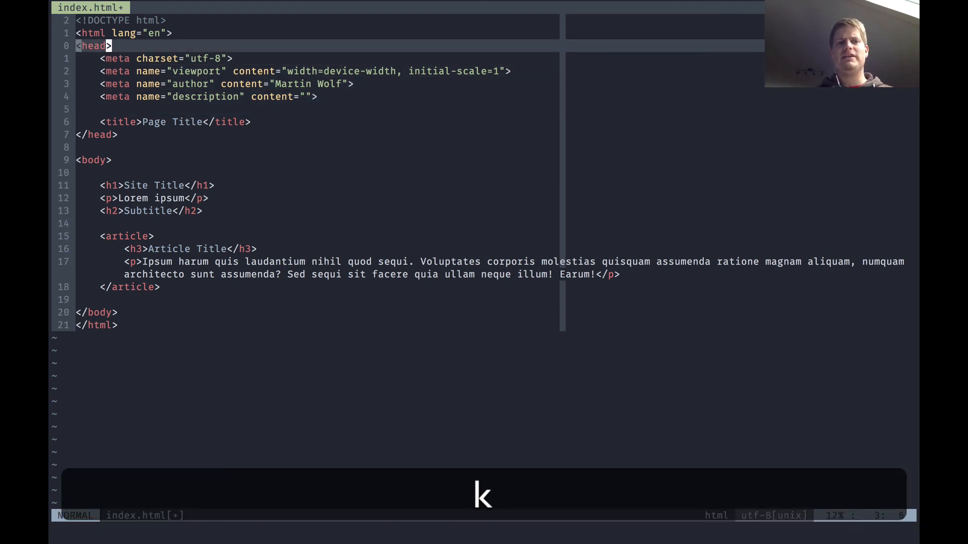